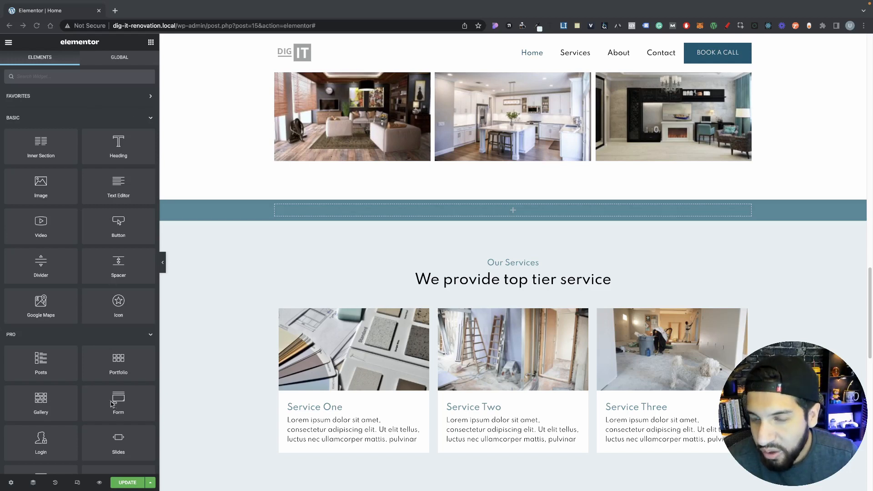
mouse_move(119, 401)
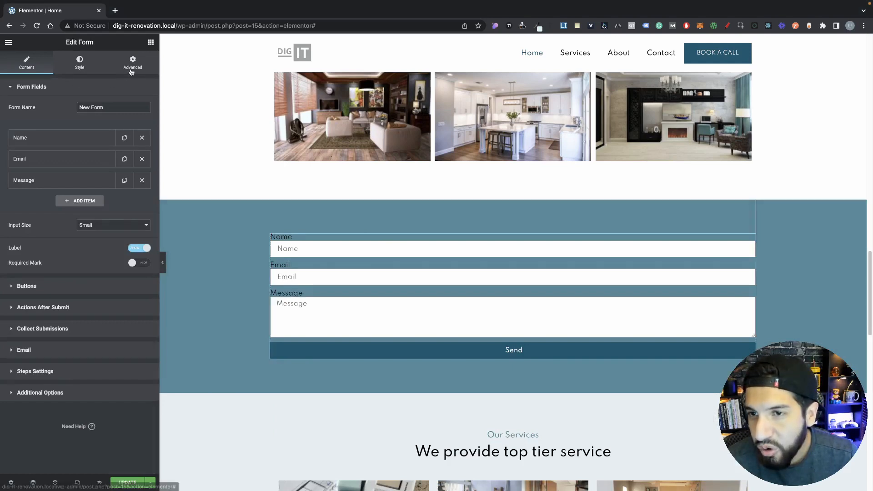
Step: Switch the dropped Form widget to its Advanced settings for custom CSS
left_click(132, 62)
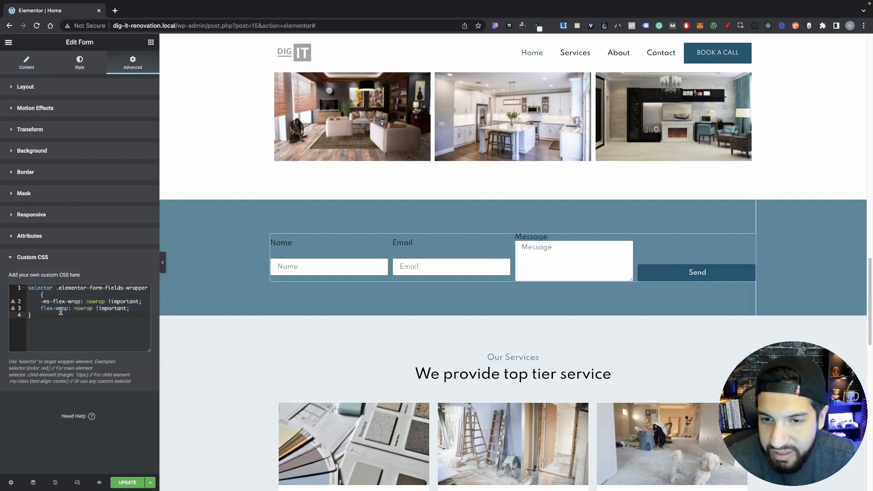
Step: Add flex-wrap: nowrap !important to .elementor-form-fields-wrapper so fields sit in one row, then return to Content
left_click(435, 289)
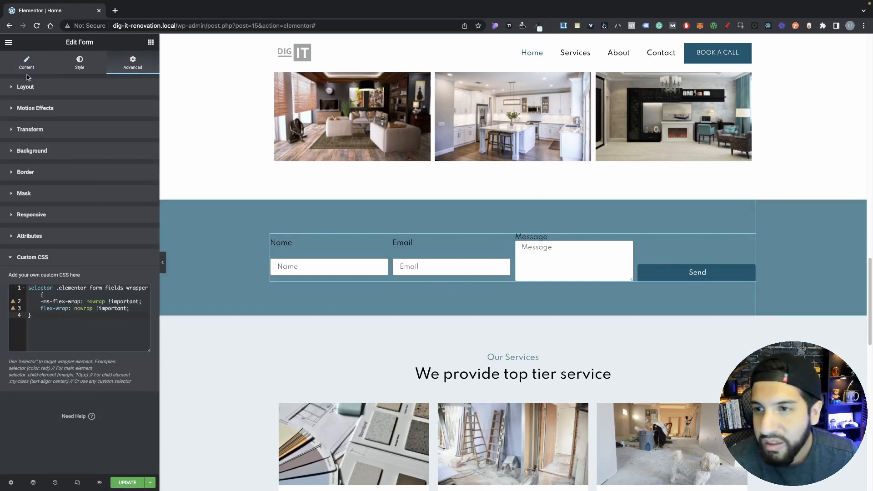
left_click(27, 63)
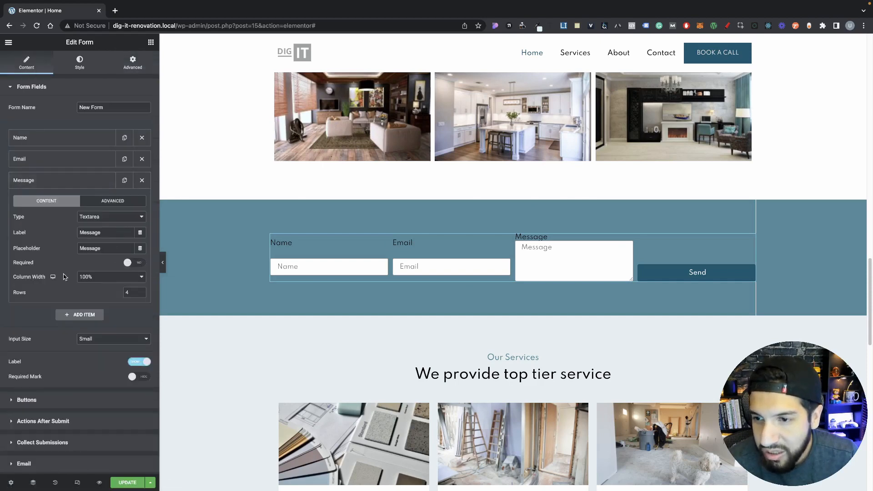
Step: Lower the Message textarea's Rows so it is one line high like Name and Email
left_click(133, 291)
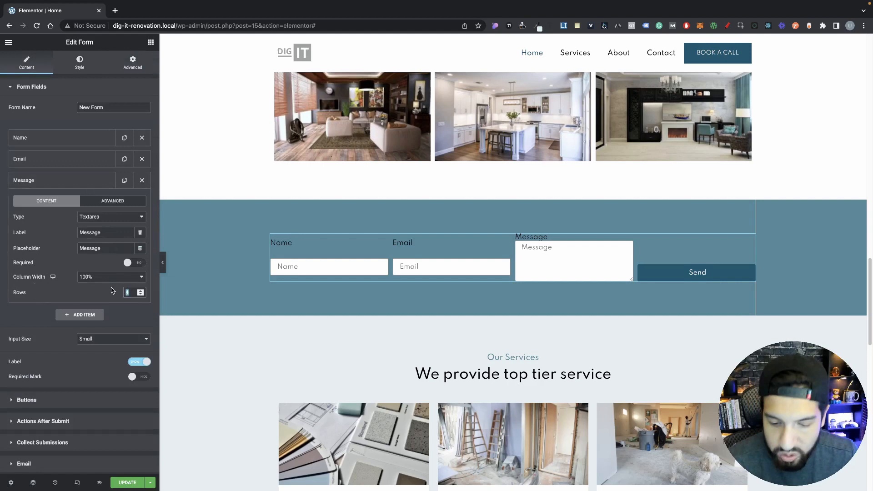
left_click(126, 292)
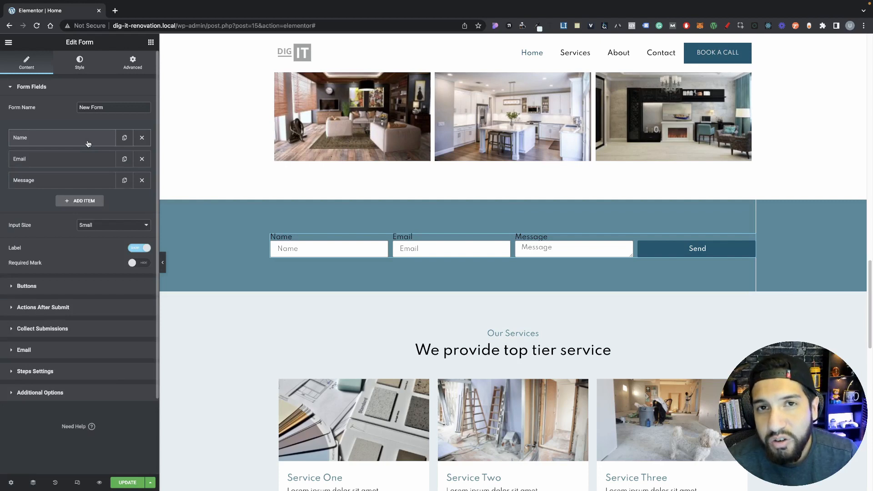
left_click(61, 137)
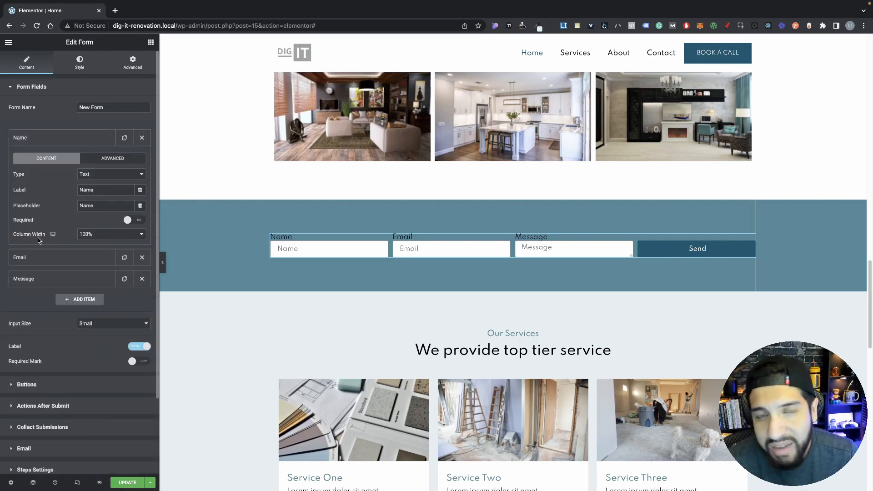
Step: Set the Name field's Column Width to 50%
left_click(111, 233)
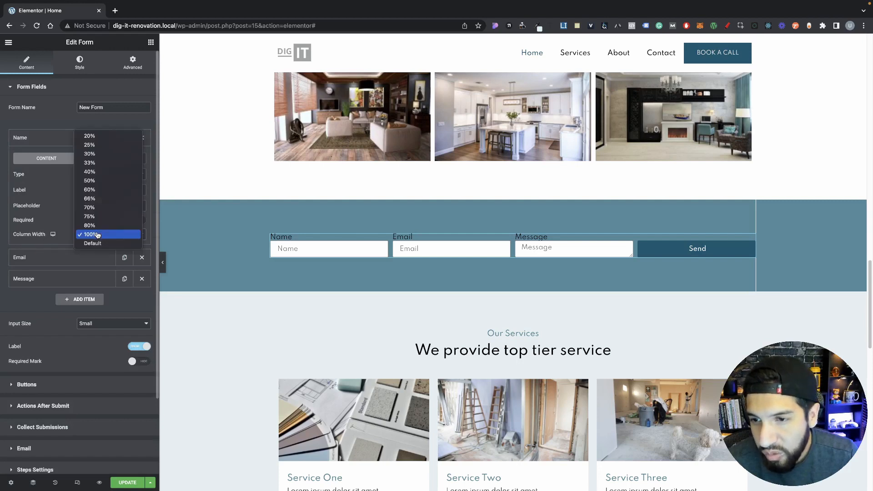
left_click(89, 189)
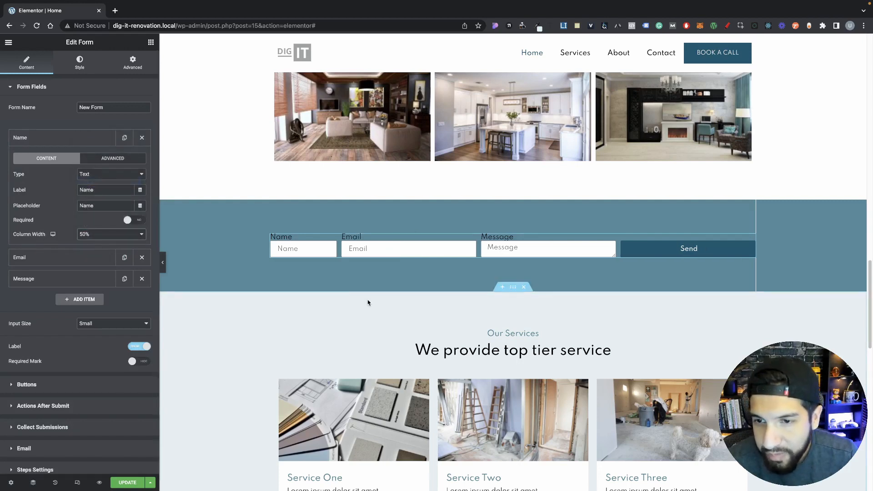
left_click(355, 262)
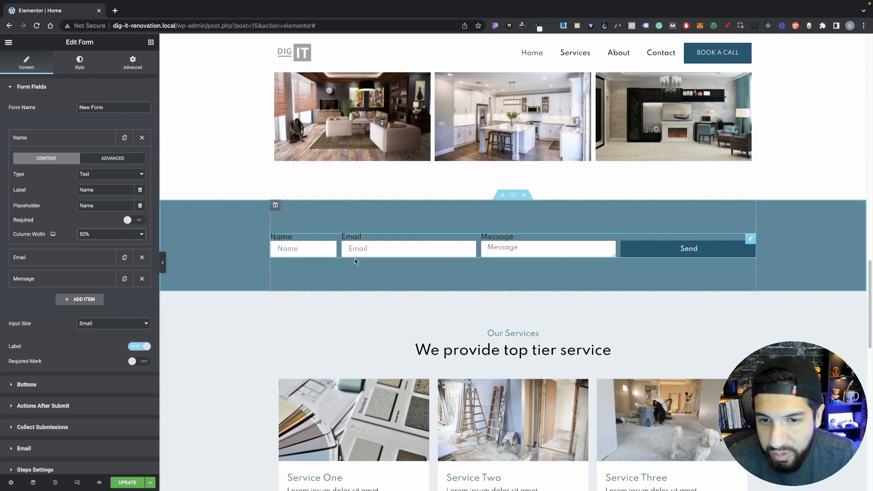
mouse_move(554, 268)
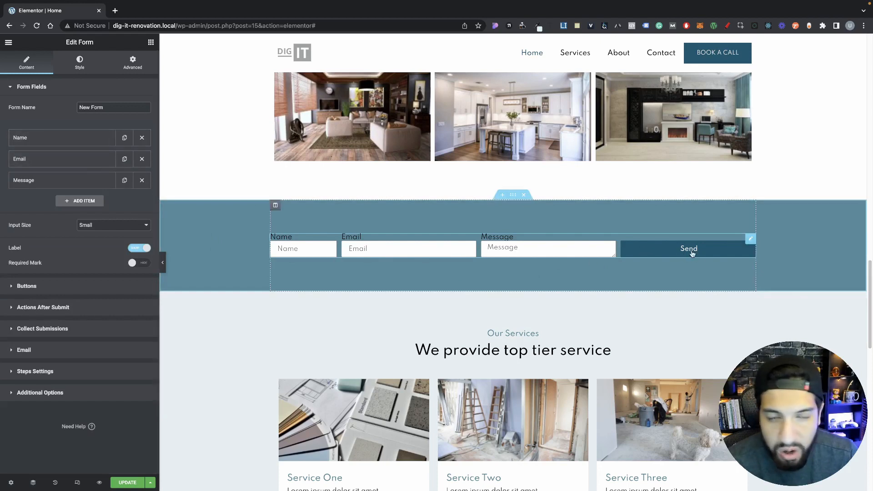
Step: In the Buttons section, change the Send button's Column Width from 100% to 50%
left_click(27, 285)
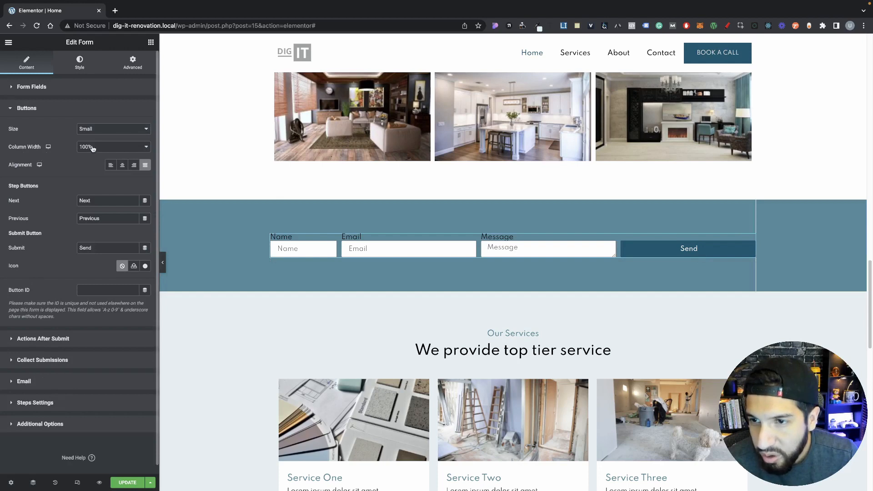
left_click(110, 147)
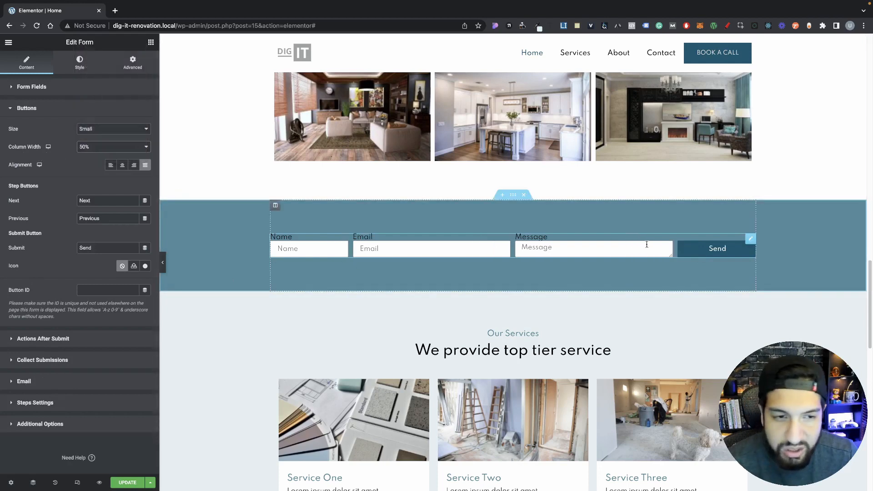
mouse_move(709, 262)
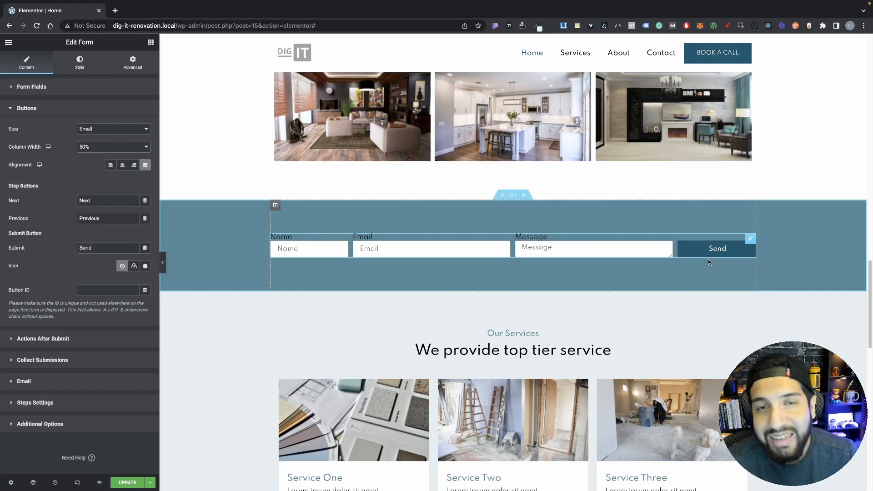